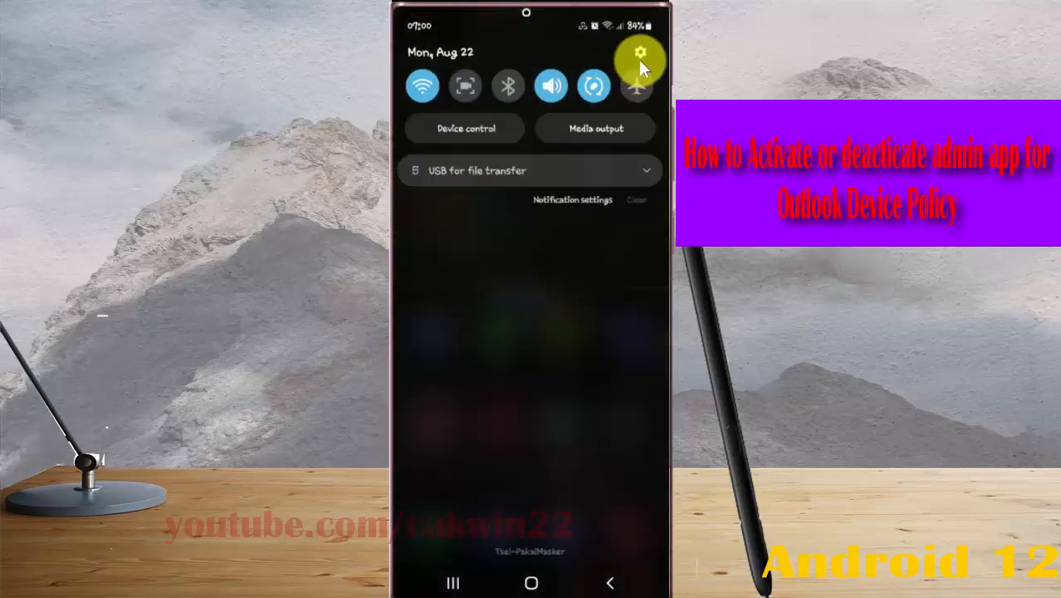
# Step: Go to Settings from the quick panel gear and scroll until the Apps entry is visible
pyautogui.click(640, 63)
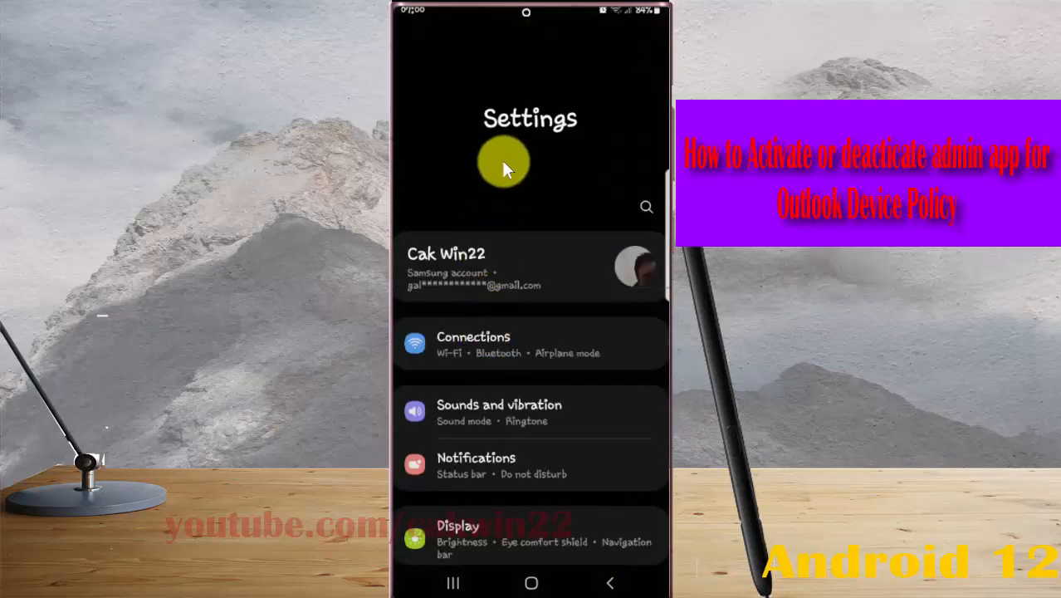
pyautogui.scroll(-3)
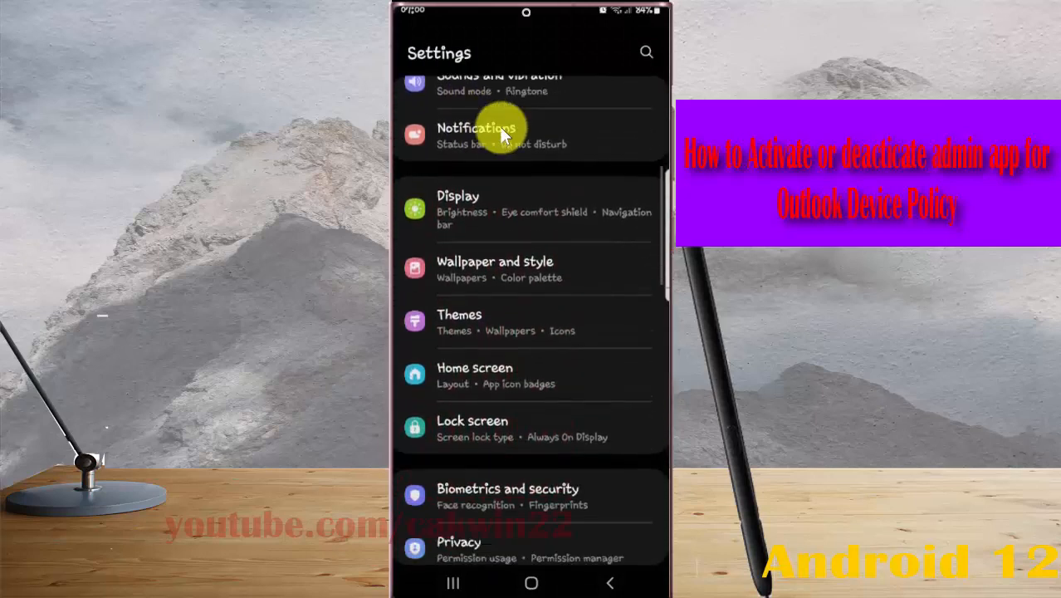
pyautogui.scroll(-3)
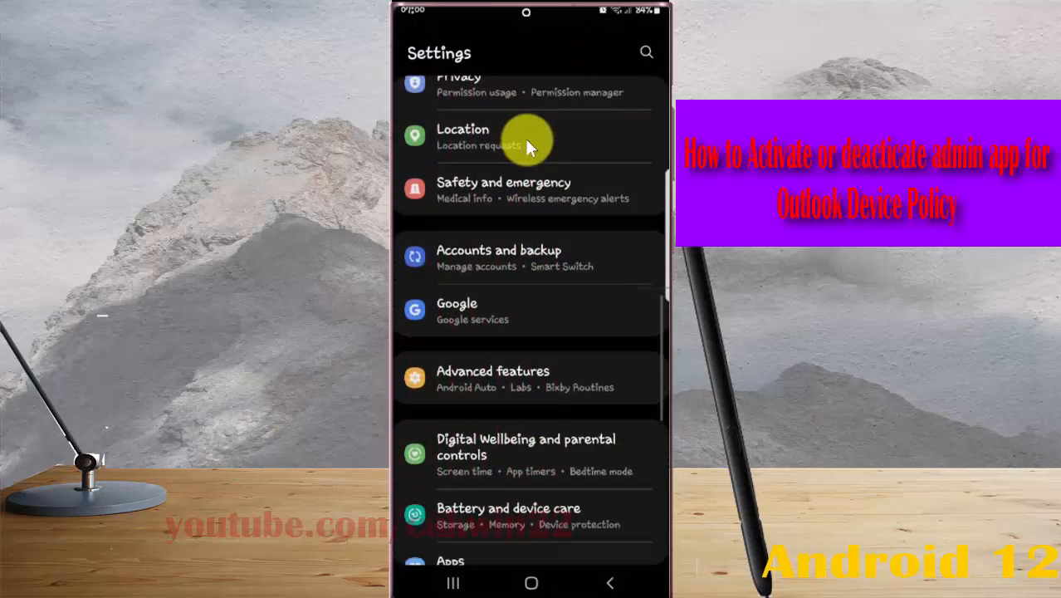
pyautogui.scroll(-3)
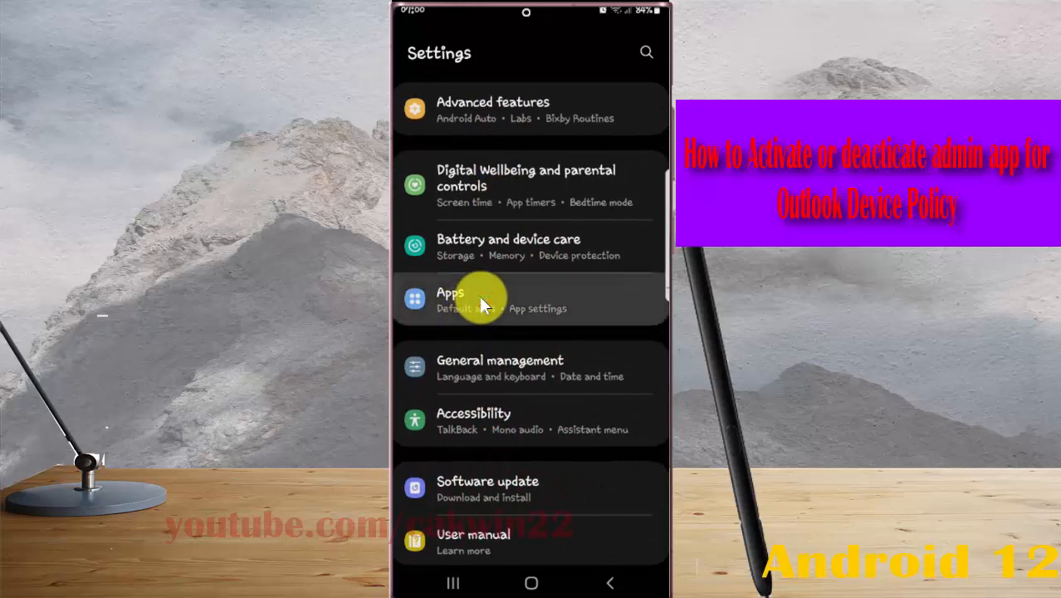
# Step: From Apps, reach the Special access page via the three-dot menu
pyautogui.click(464, 299)
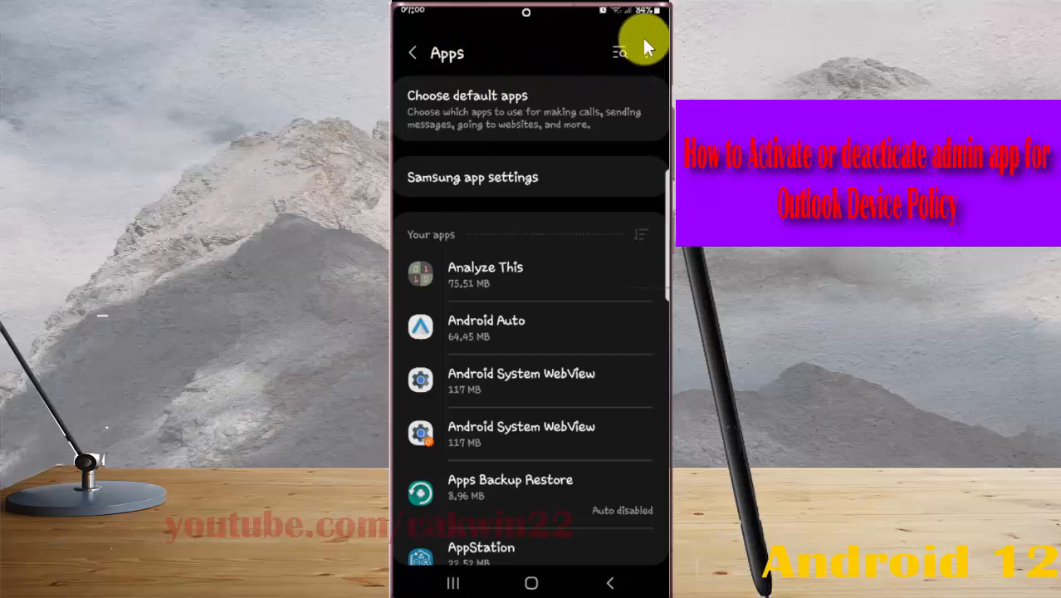
pyautogui.click(621, 52)
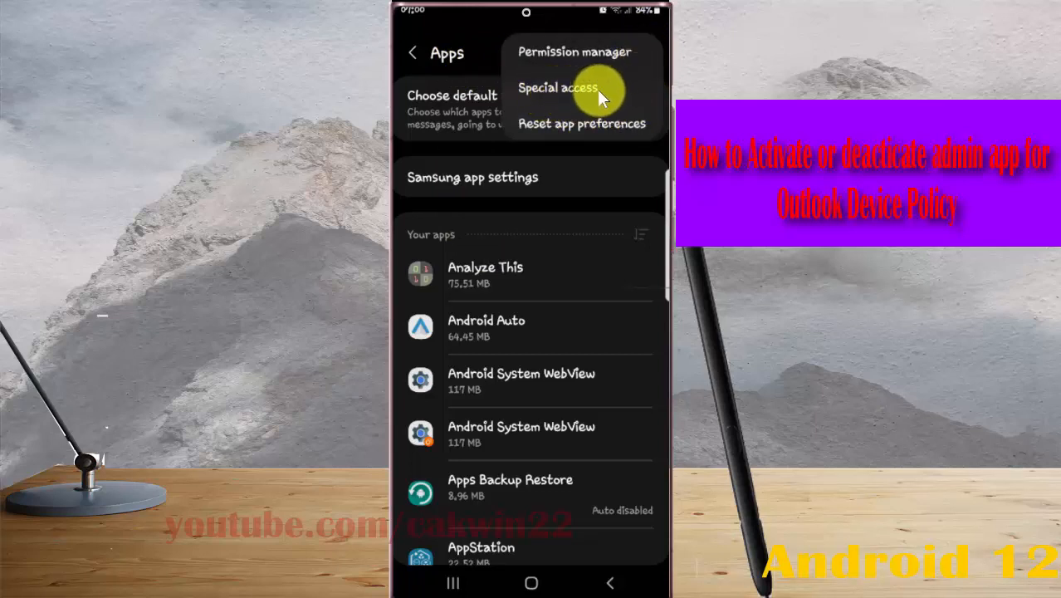
pyautogui.click(558, 87)
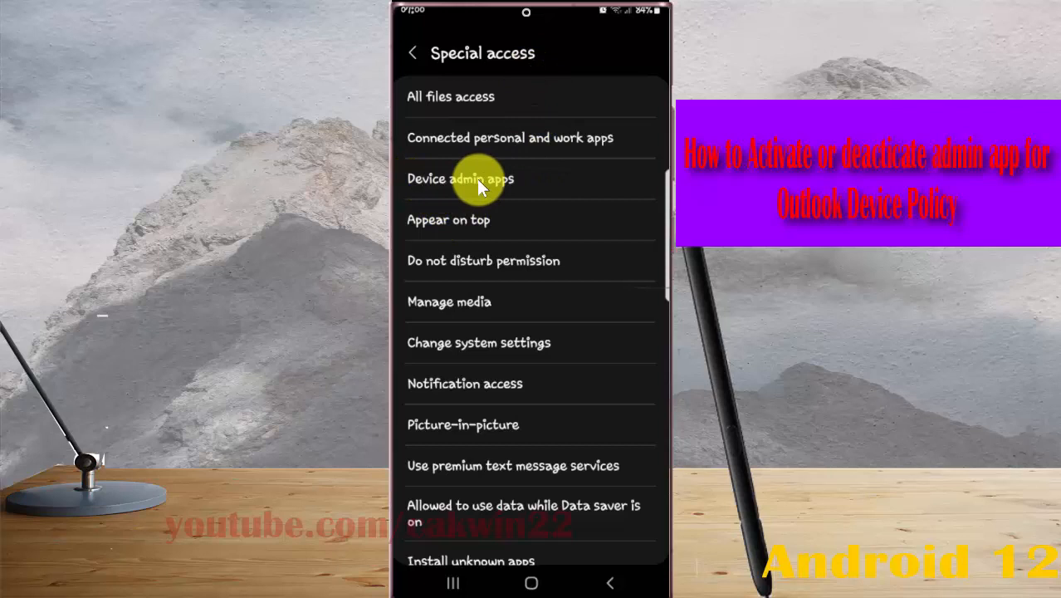
# Step: Show the Device admin apps list with Find My Device and Outlook Device Policy
pyautogui.click(460, 179)
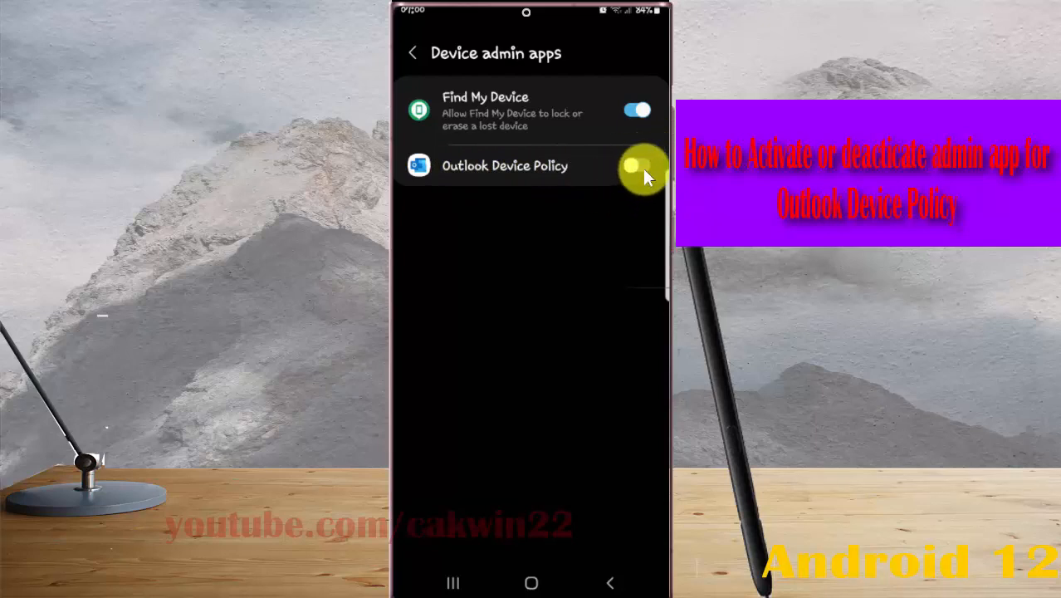
# Step: Toggle Outlook Device Policy on and confirm Activate so it shows enabled as device admin
pyautogui.click(634, 166)
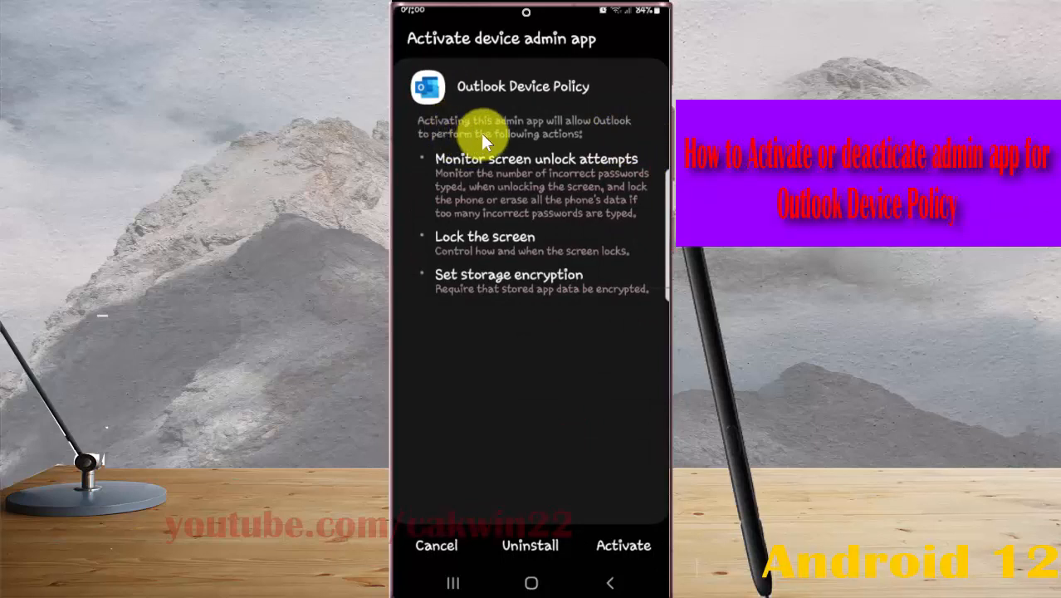
pyautogui.moveTo(494, 143)
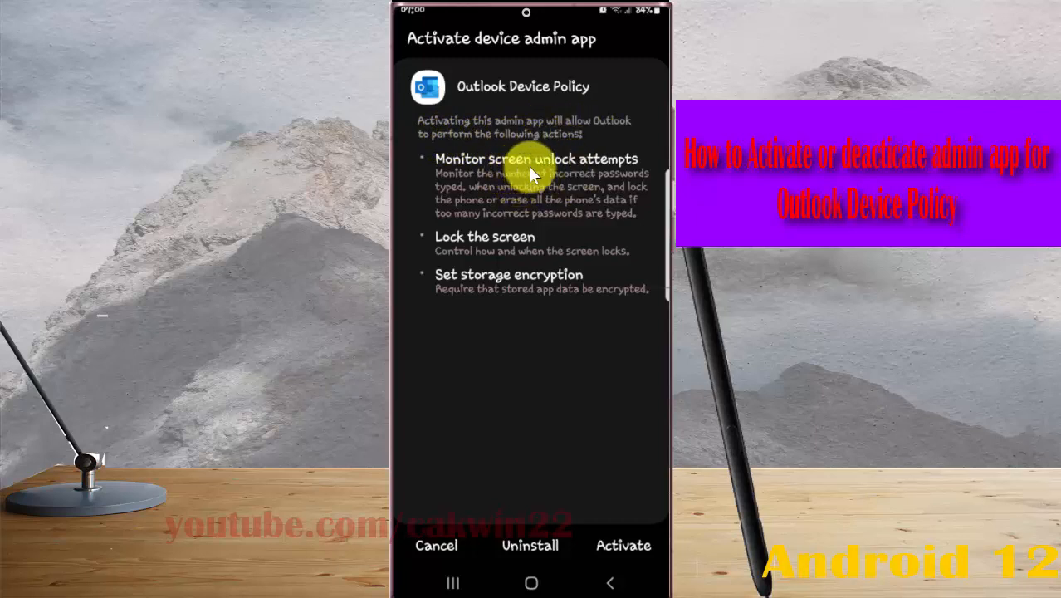
pyautogui.moveTo(618, 186)
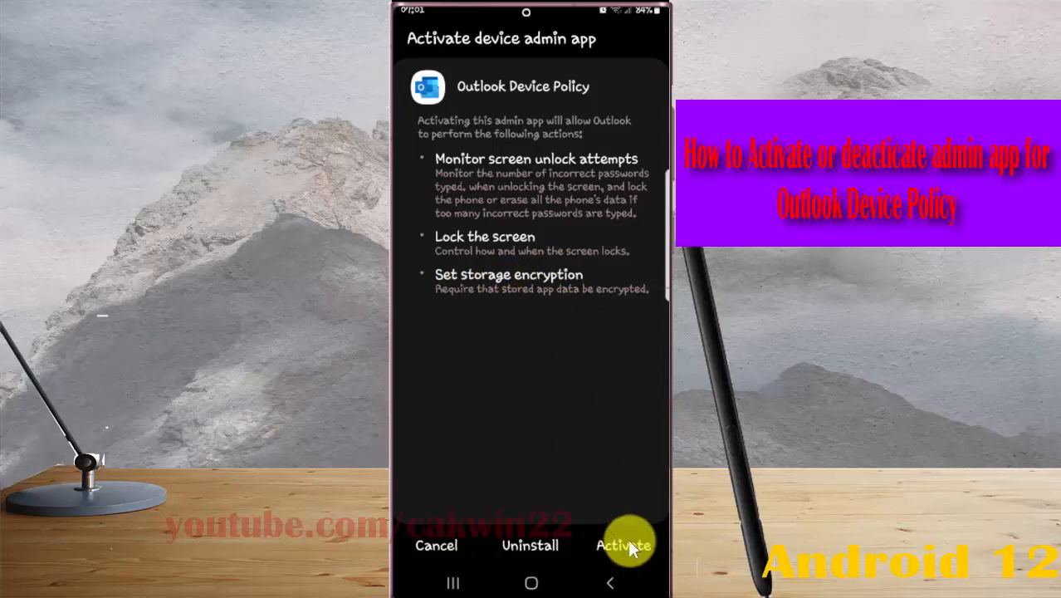
pyautogui.click(625, 545)
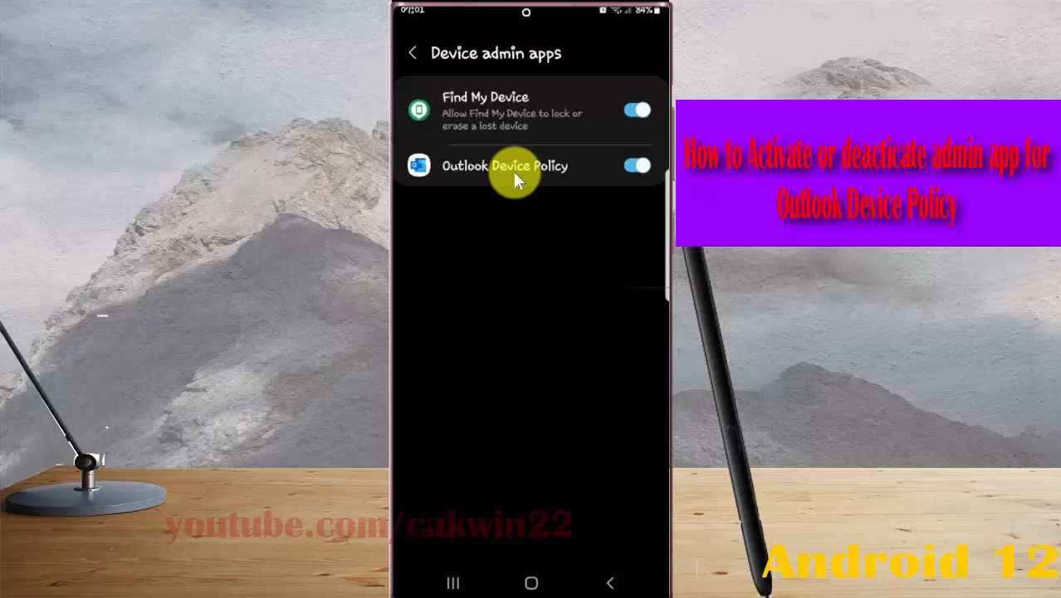
pyautogui.moveTo(601, 179)
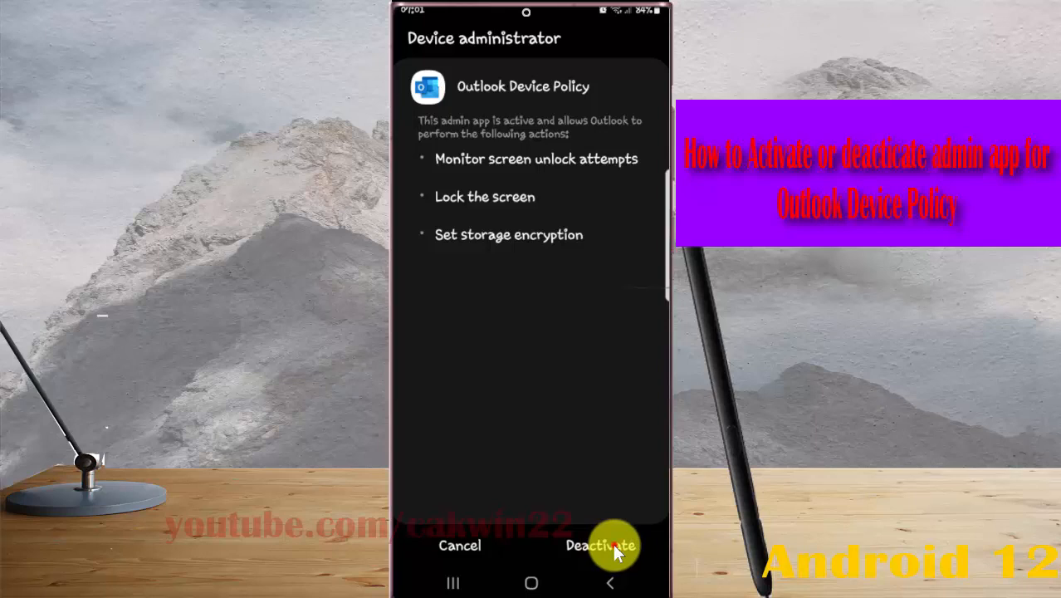
# Step: Deactivate Outlook Device Policy, confirm with OK, and return to the home screen
pyautogui.click(600, 545)
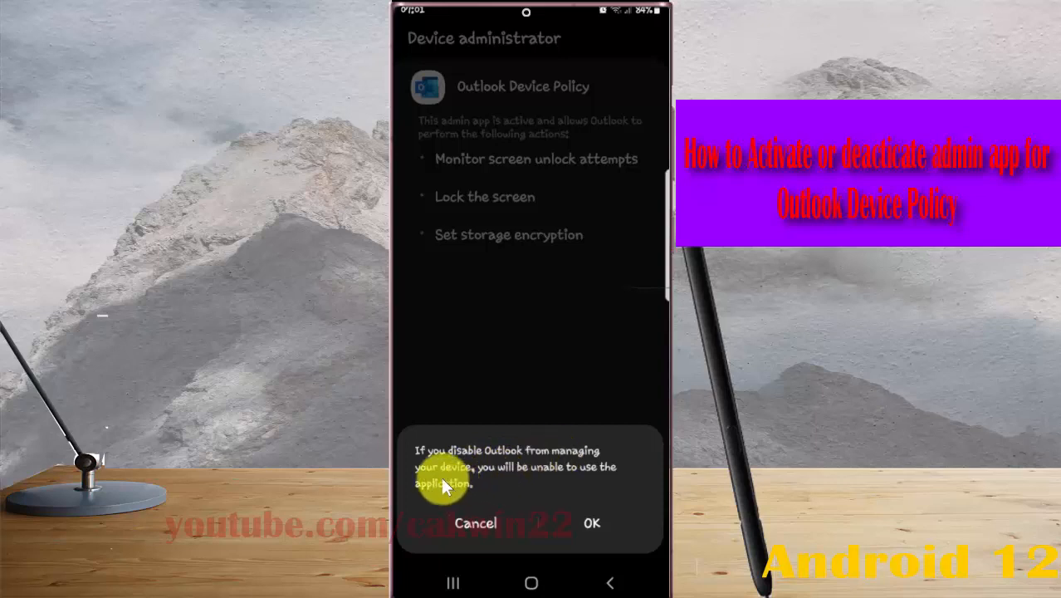
pyautogui.moveTo(580, 482)
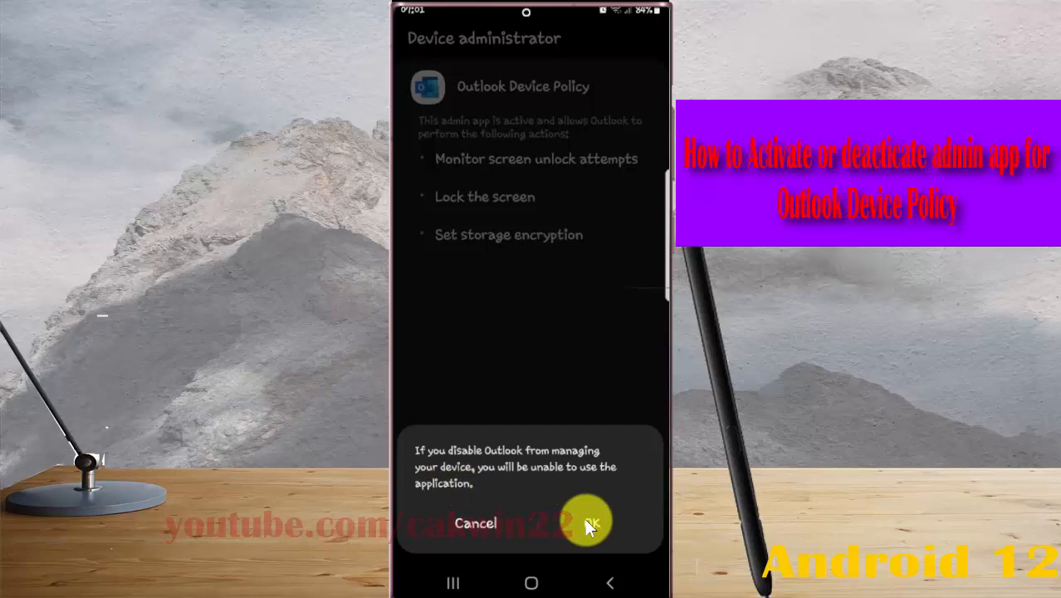
pyautogui.click(589, 523)
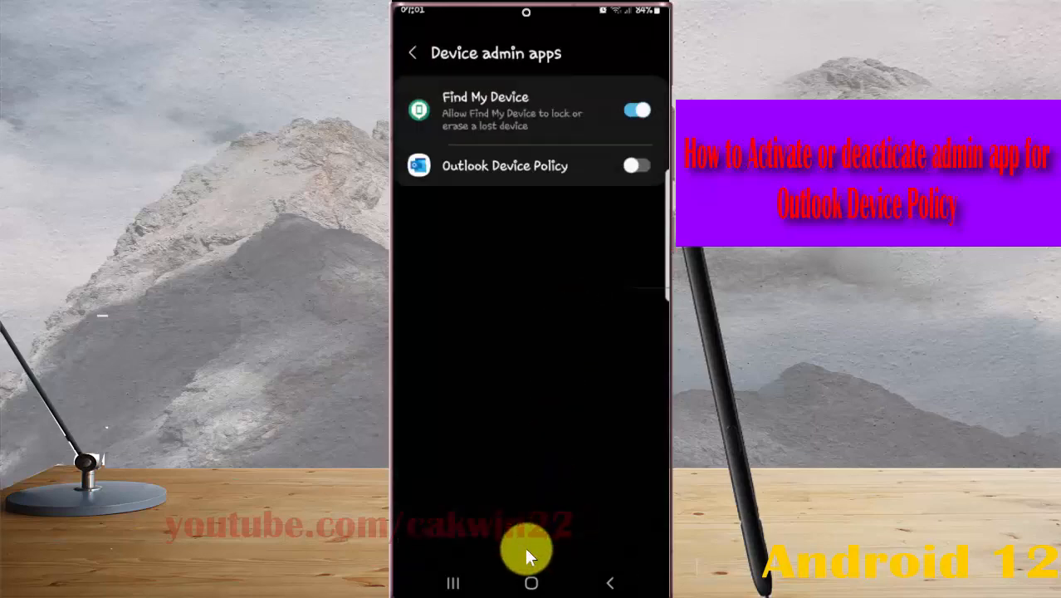
pyautogui.click(532, 582)
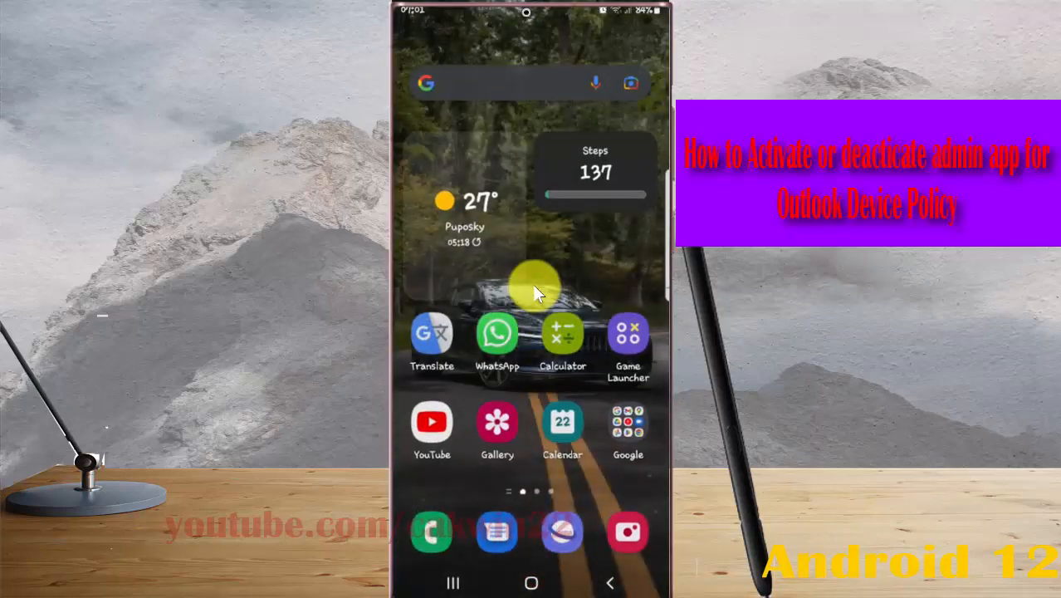